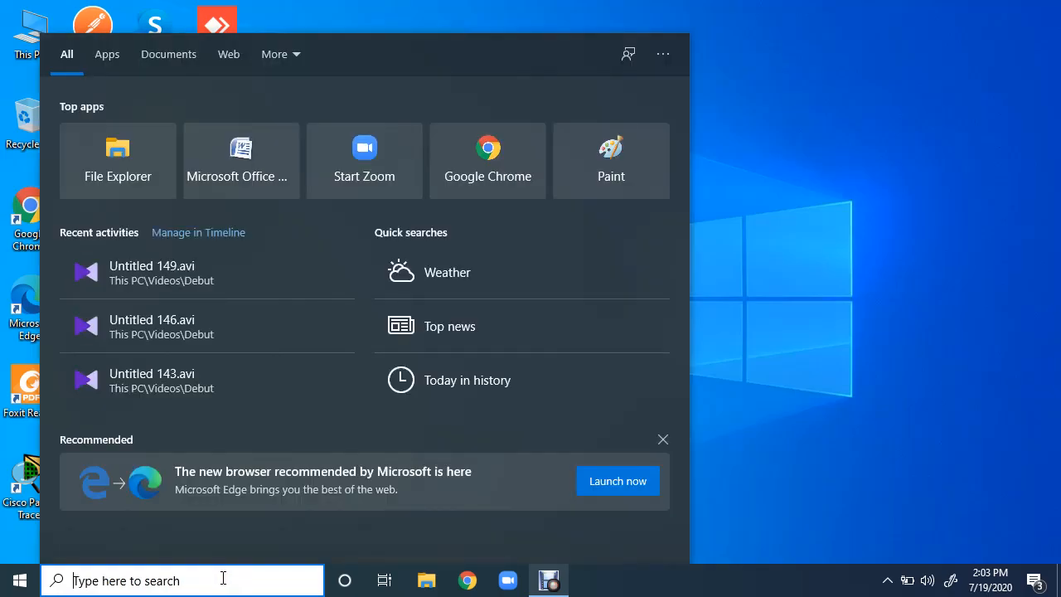
Search the Start menu for services.msc to bring up the Services app
type("services.msc")
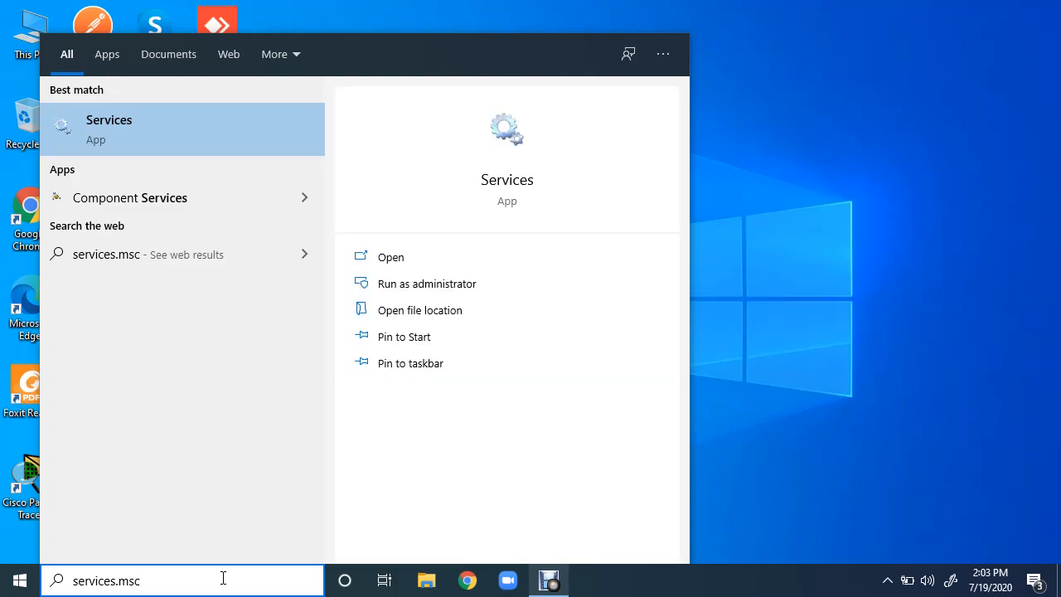
mouse_move(507, 179)
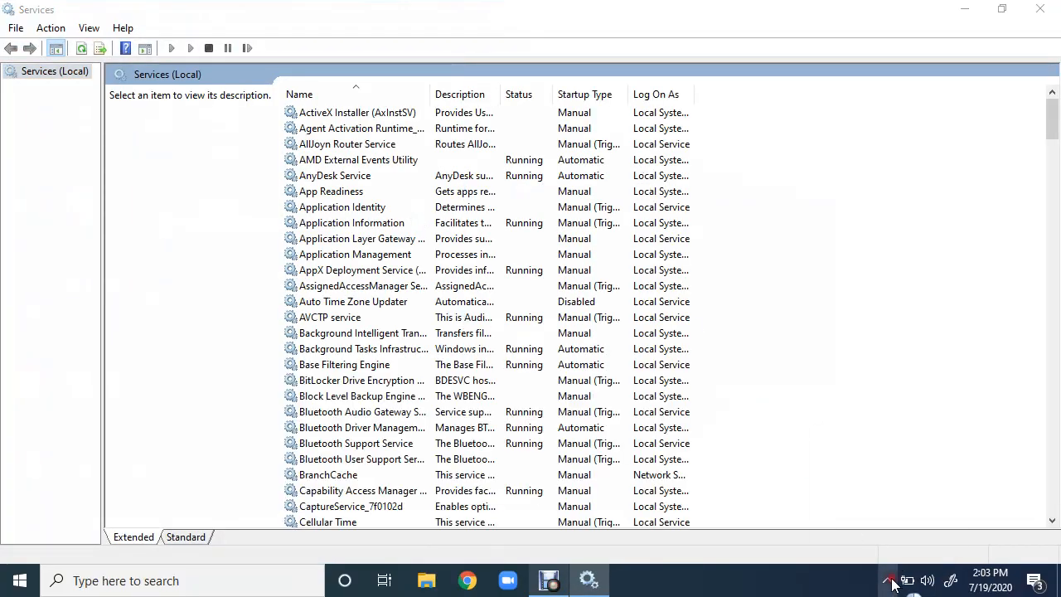
Check the tray for AnyDesk, then pick AnyDesk Service in the list, shown Running / Automatic
left_click(888, 580)
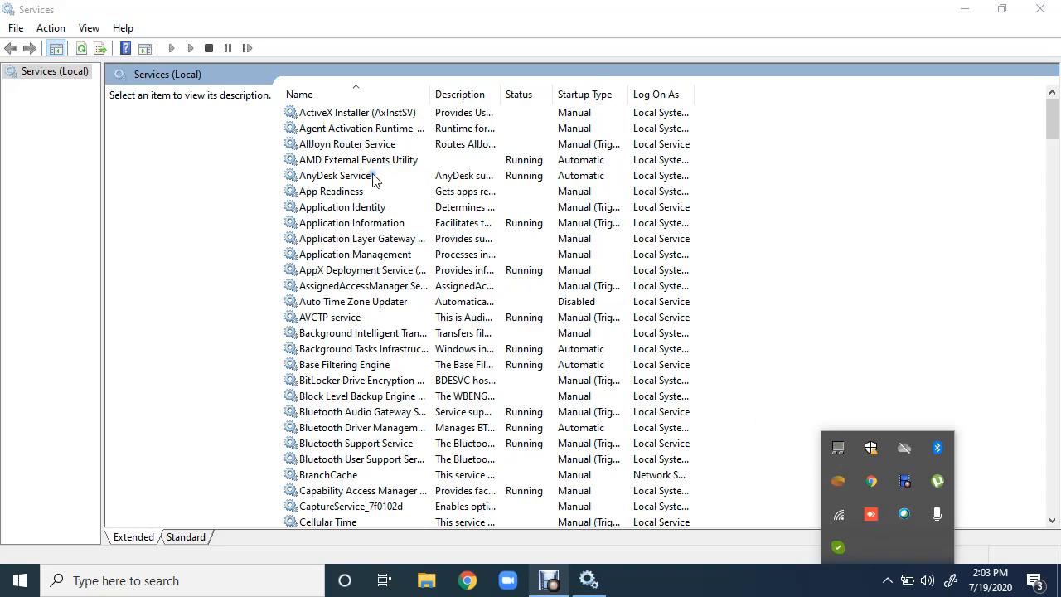
mouse_move(350, 182)
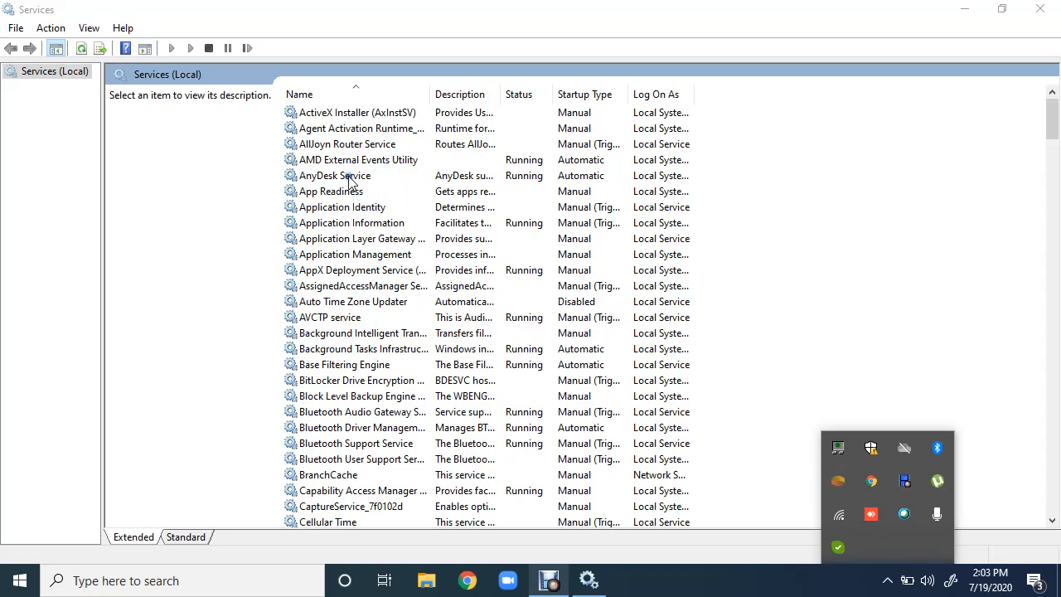
left_click(335, 175)
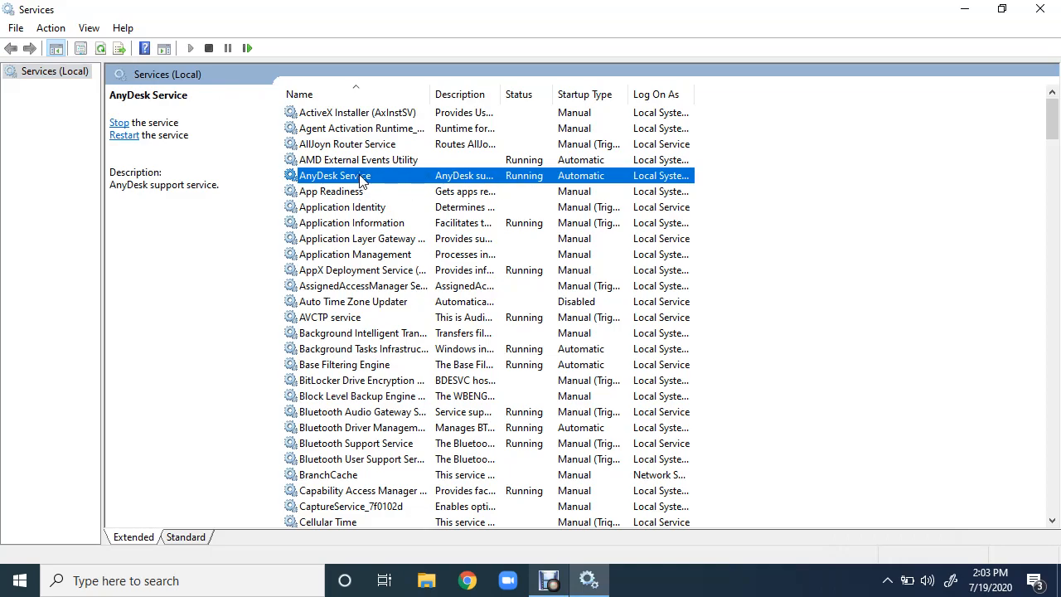
mouse_move(531, 186)
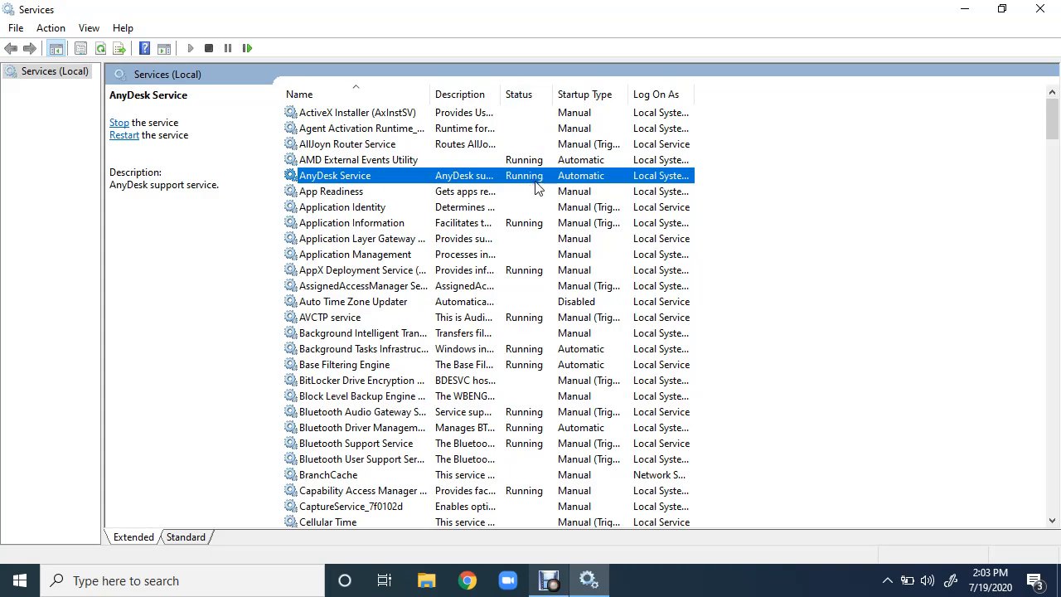
mouse_move(524, 186)
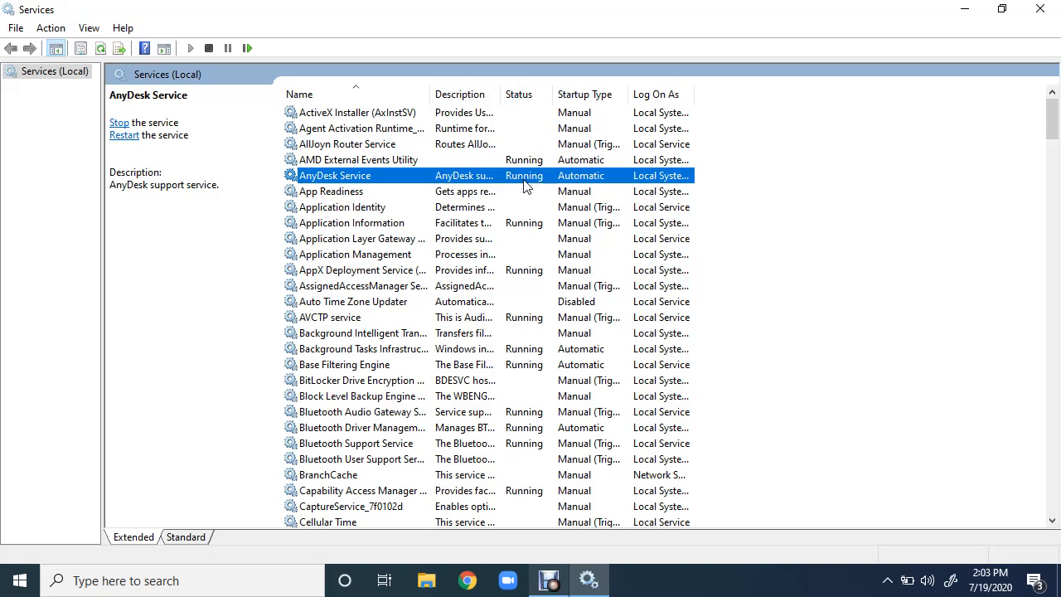
mouse_move(415, 176)
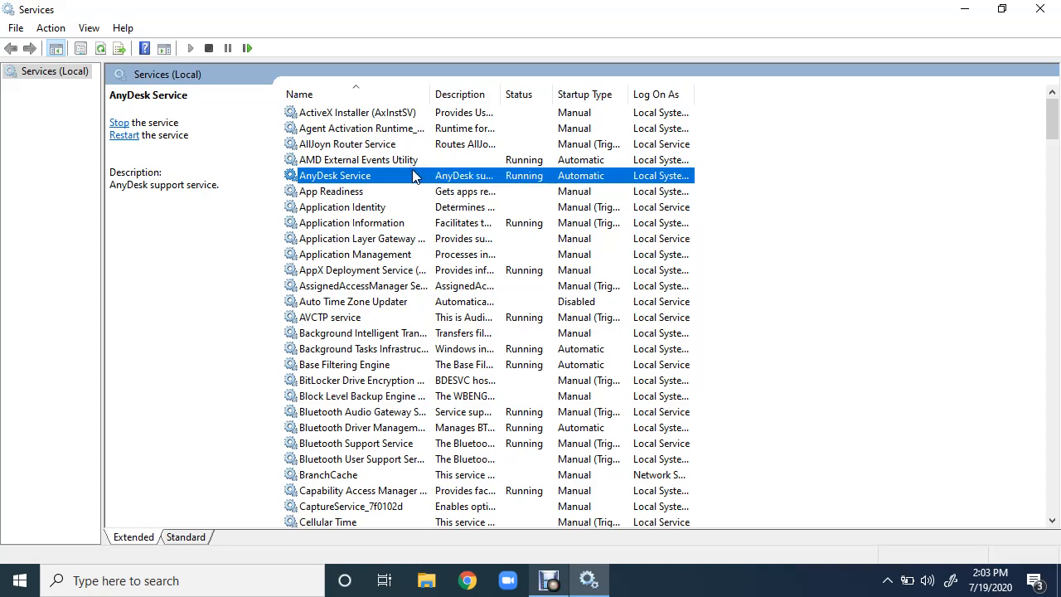
mouse_move(406, 181)
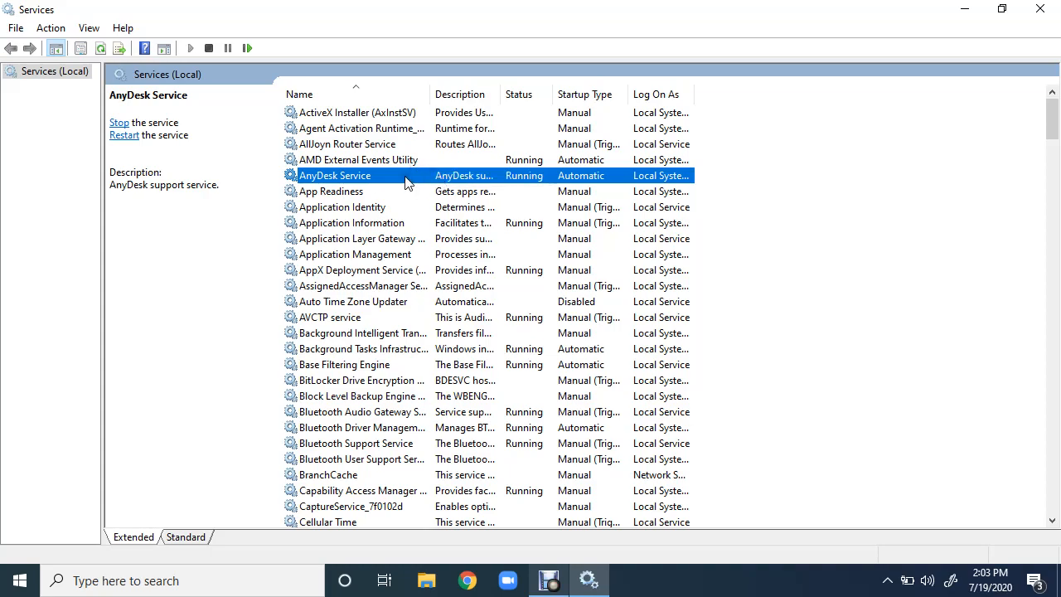
Stop AnyDesk Service from its properties dialog and check the tray for AnyDesk
double_click(334, 176)
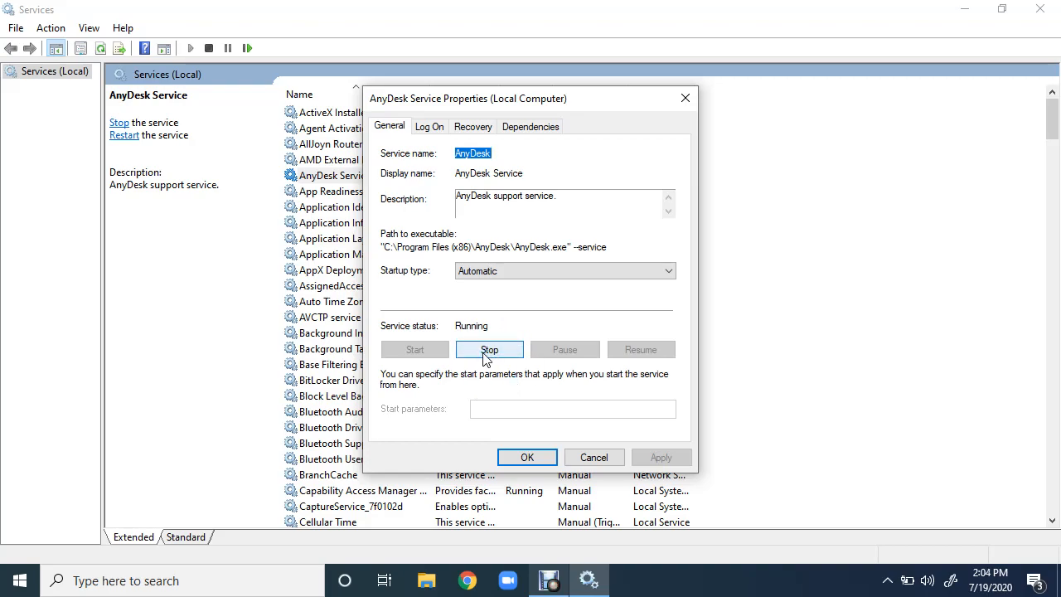
left_click(490, 349)
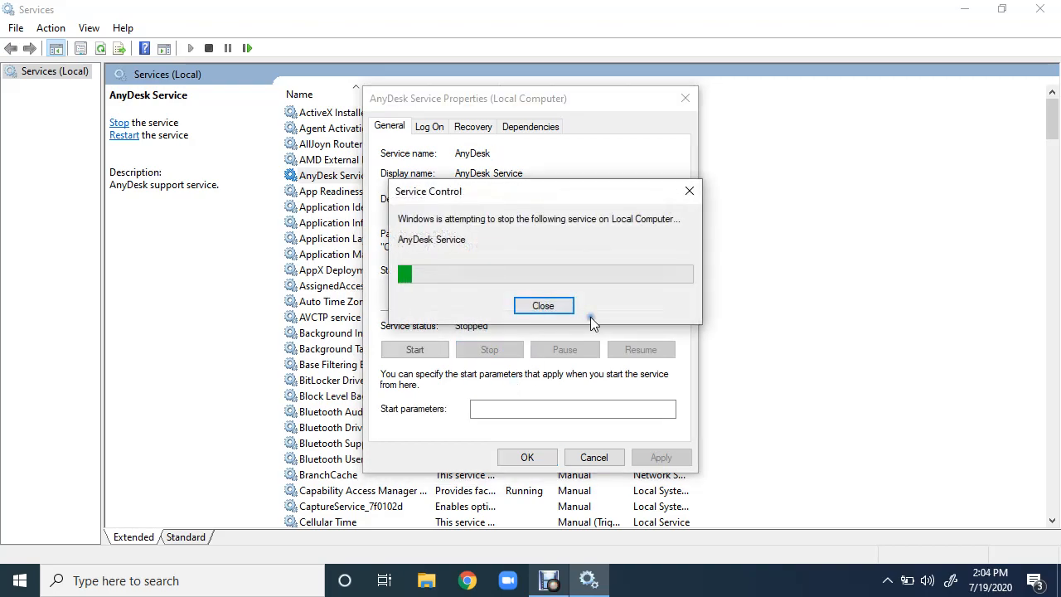
left_click(544, 305)
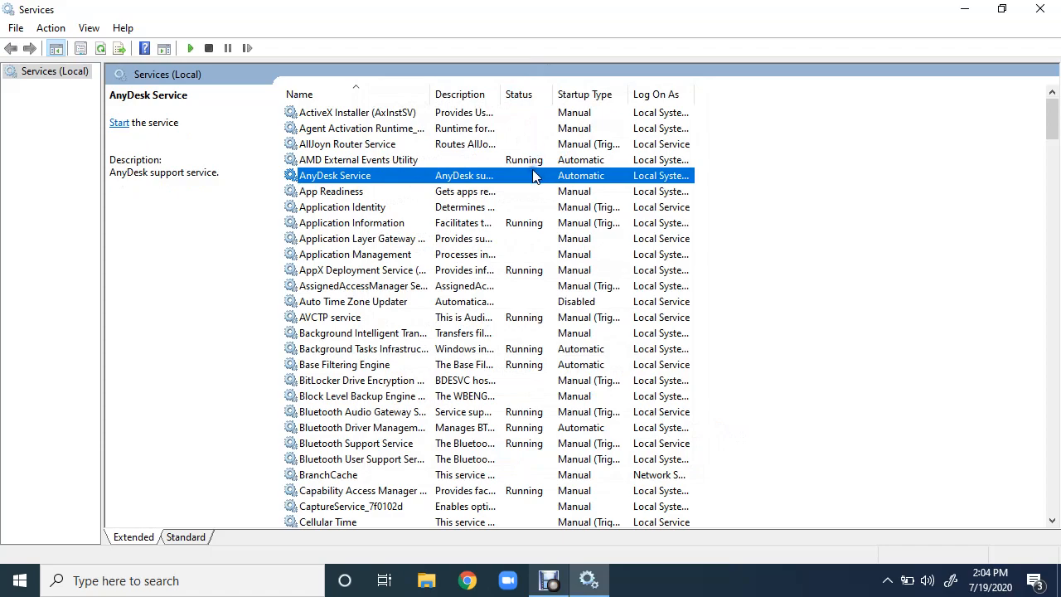
left_click(887, 580)
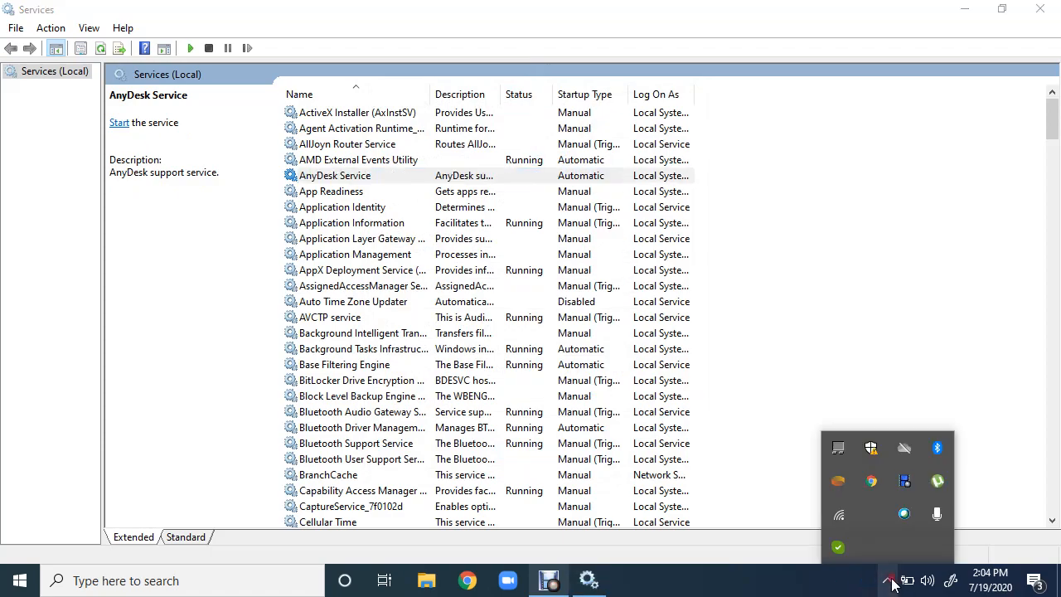
mouse_move(872, 514)
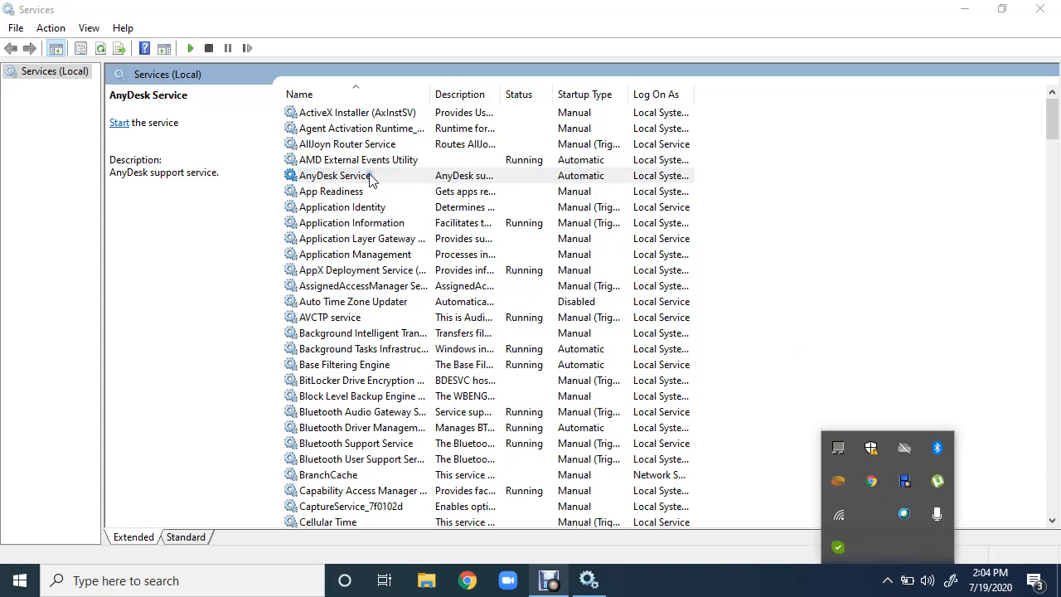
Start AnyDesk Service again from its properties so it returns to Running
double_click(335, 176)
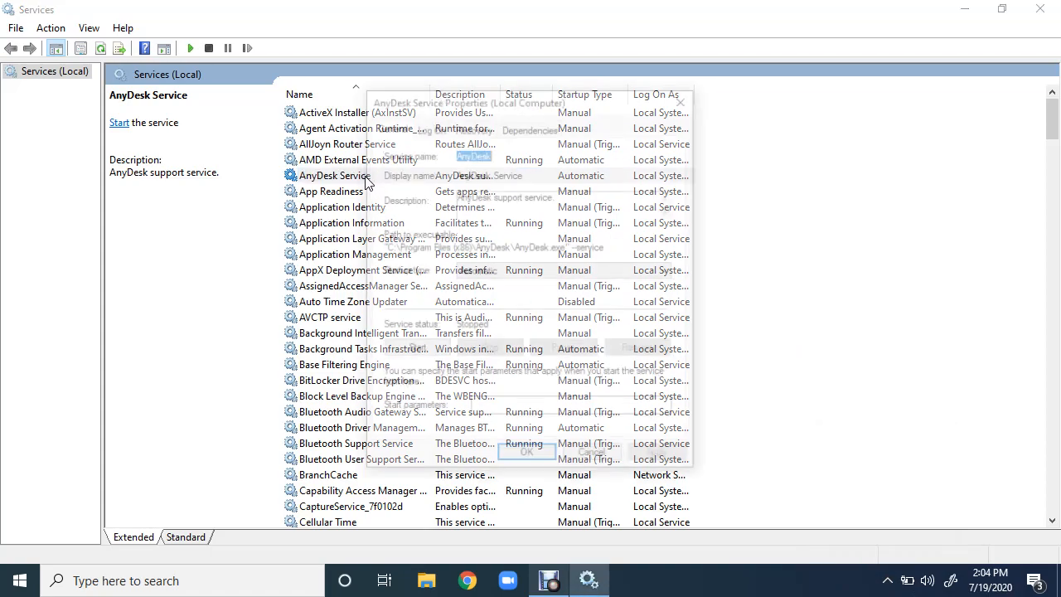
left_click(415, 348)
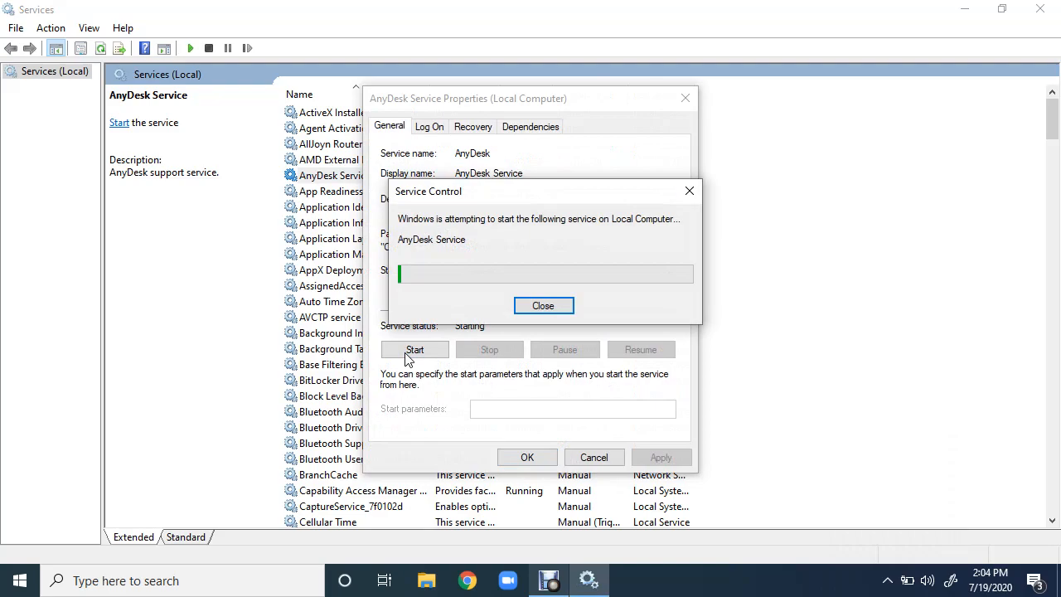
left_click(544, 305)
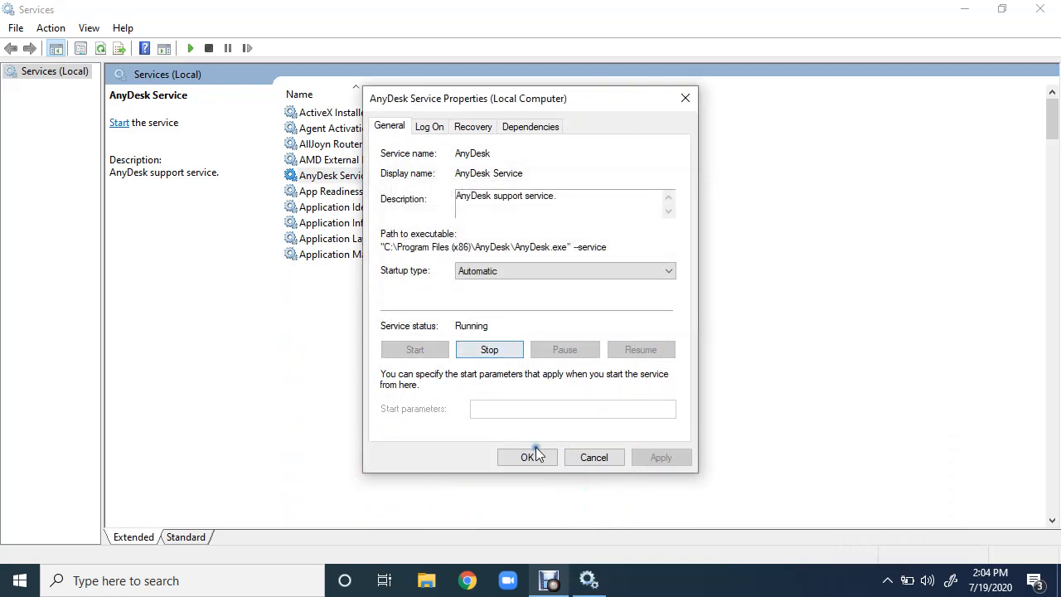
left_click(527, 458)
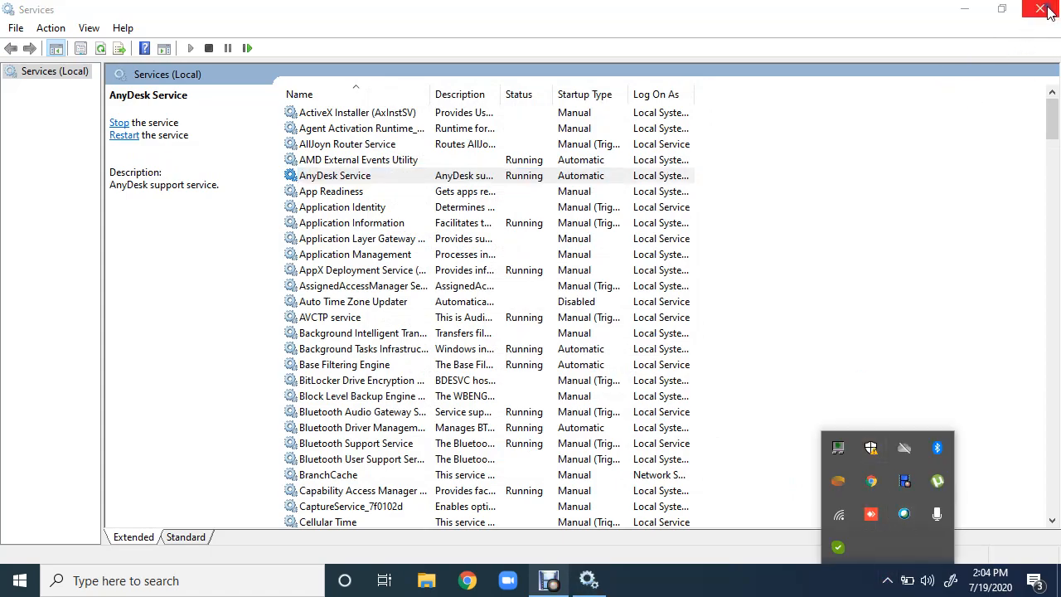
Close Services and search the Start menu for cmd to run Command Prompt as administrator
left_click(1045, 8)
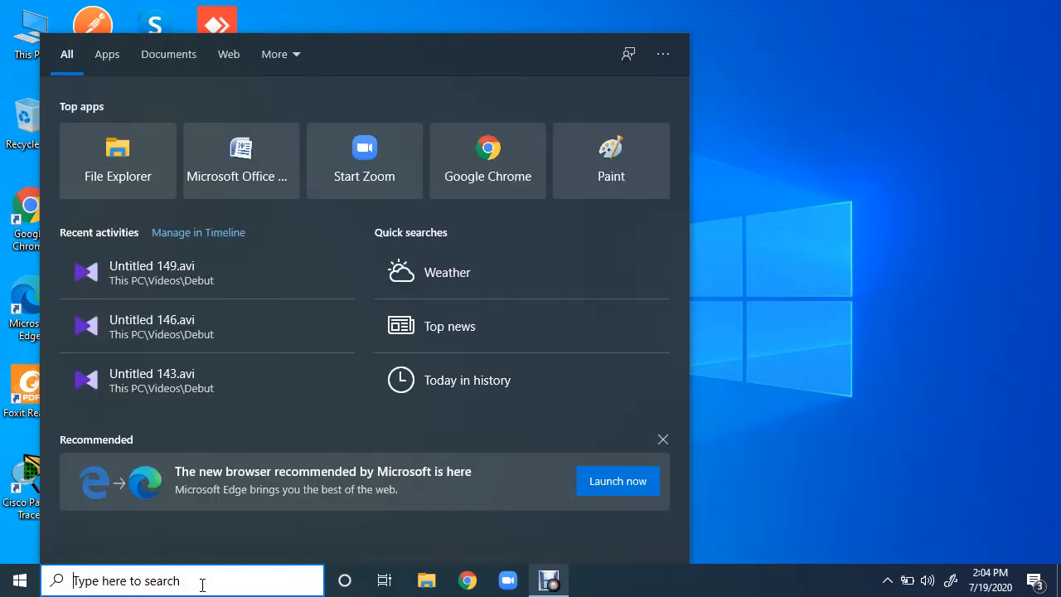
type("cmd")
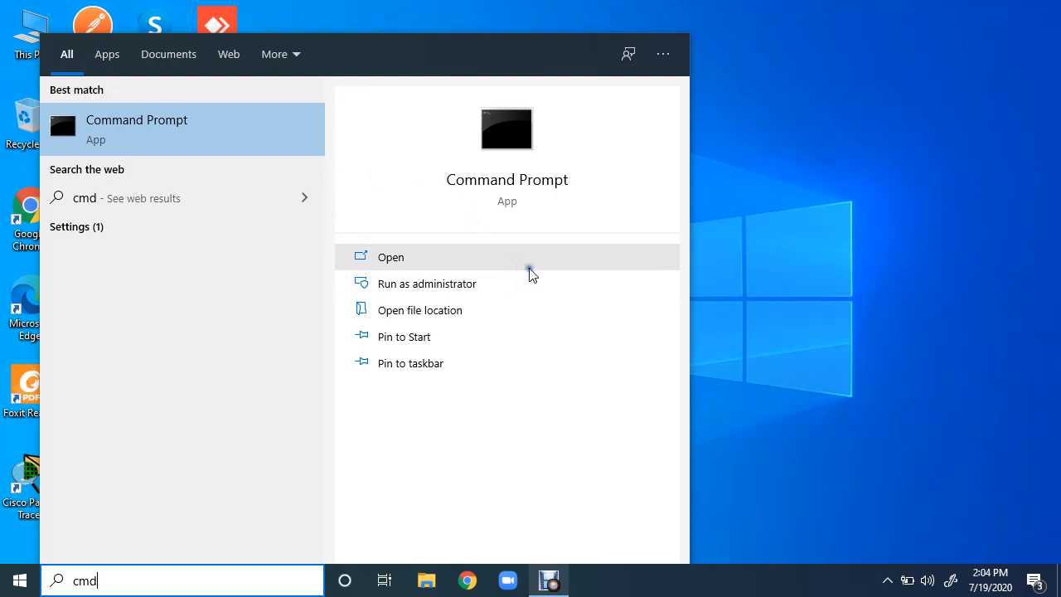
mouse_move(464, 281)
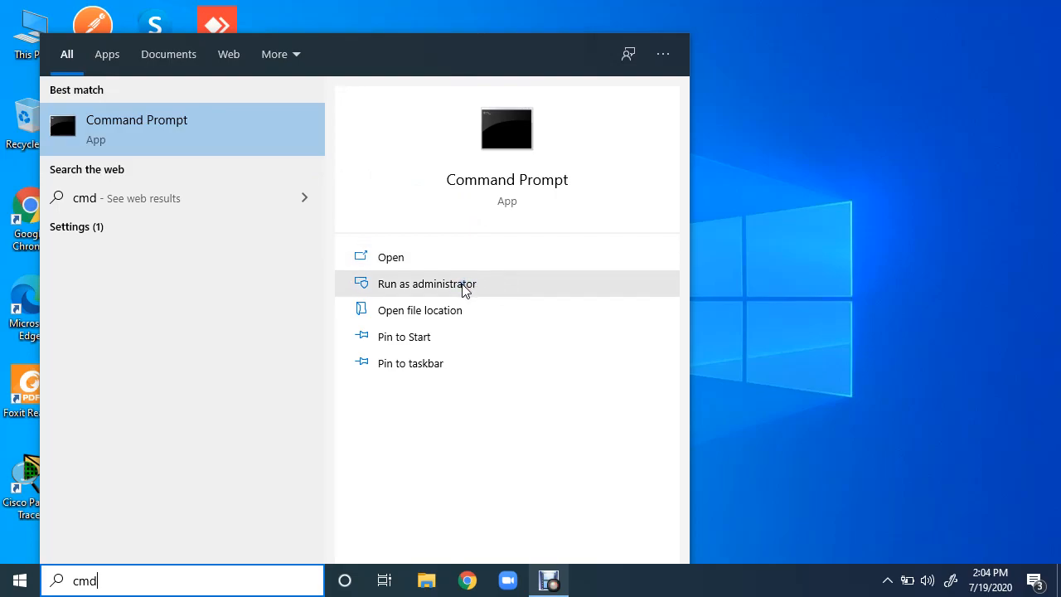
mouse_move(427, 291)
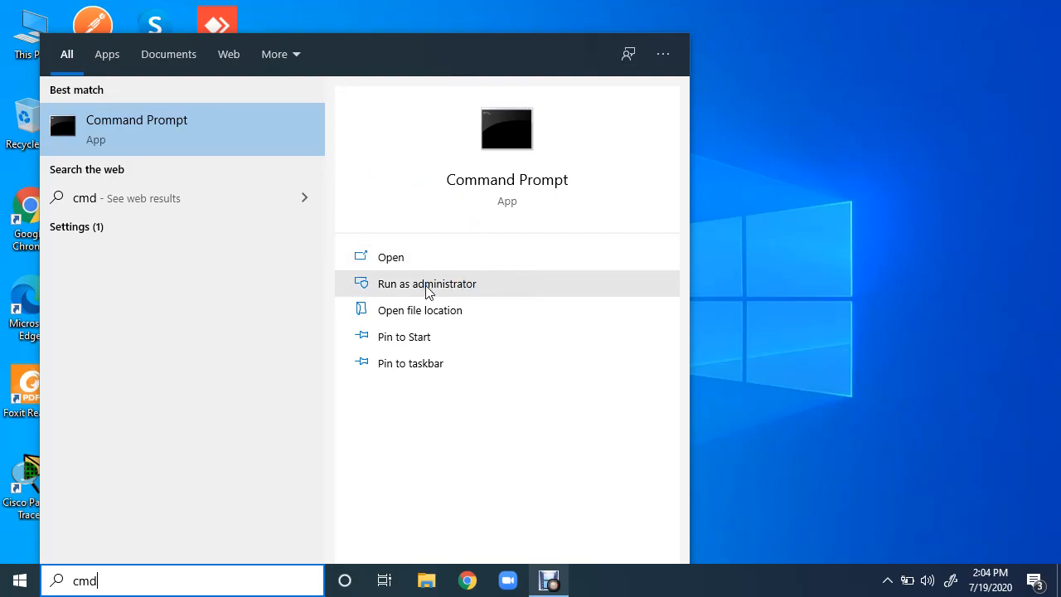
mouse_move(451, 285)
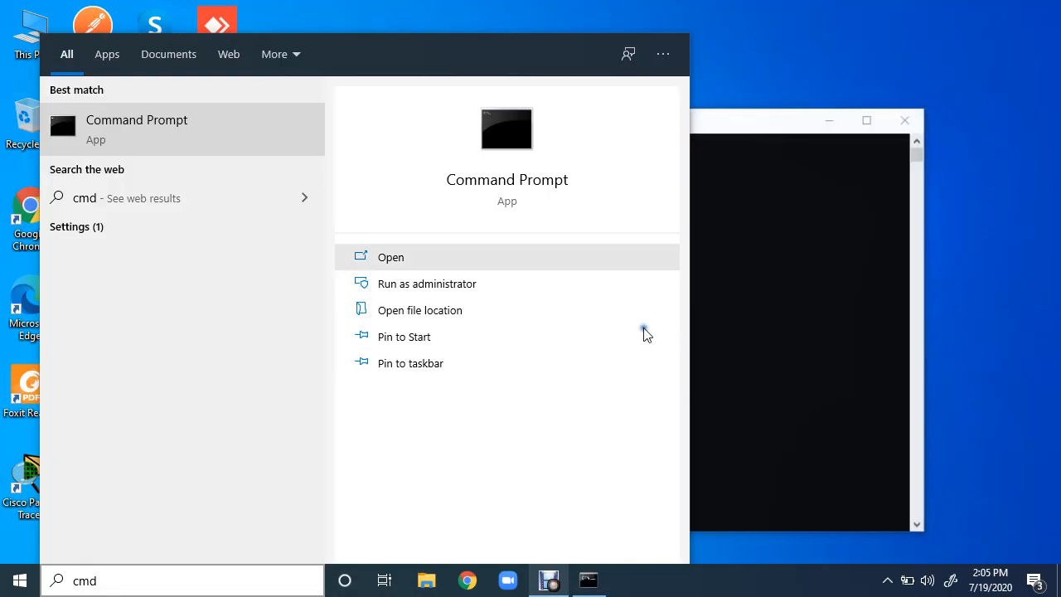
Stop the AnyDesk service with net stop anydesk, reported successful
left_click(426, 283)
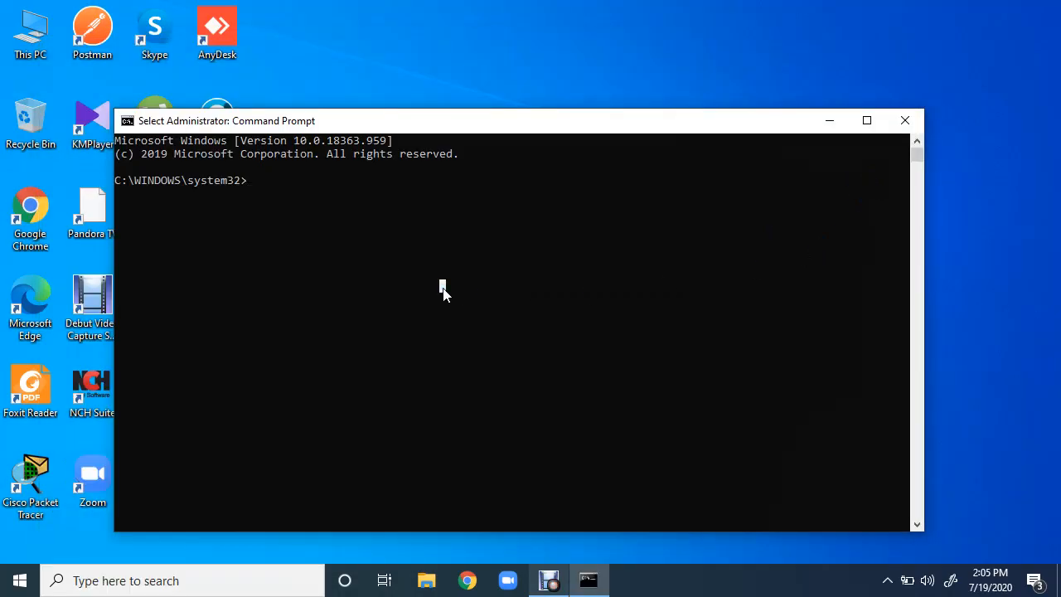
mouse_move(887, 583)
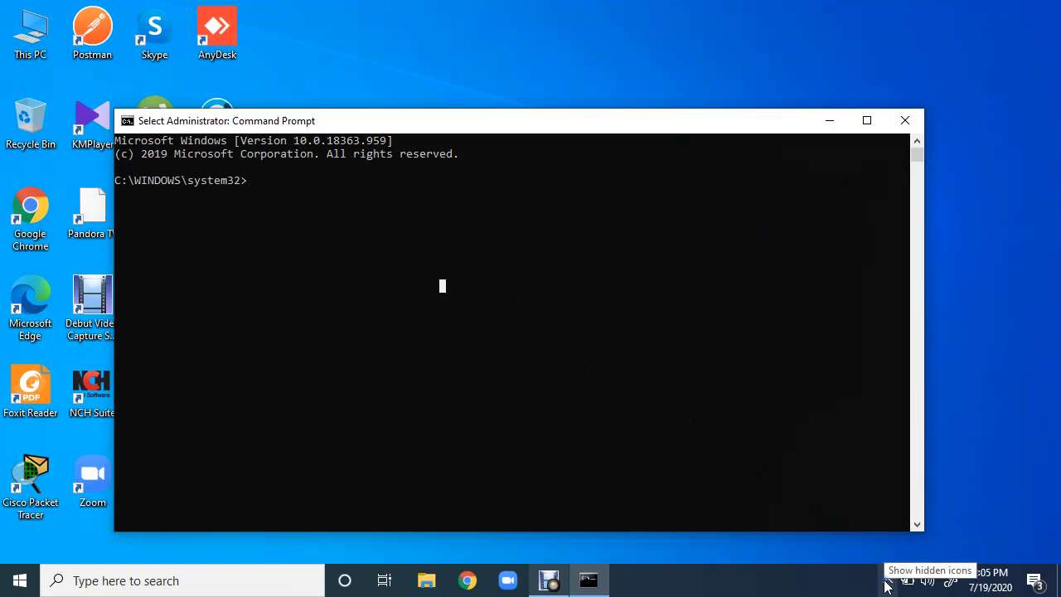
mouse_move(507, 335)
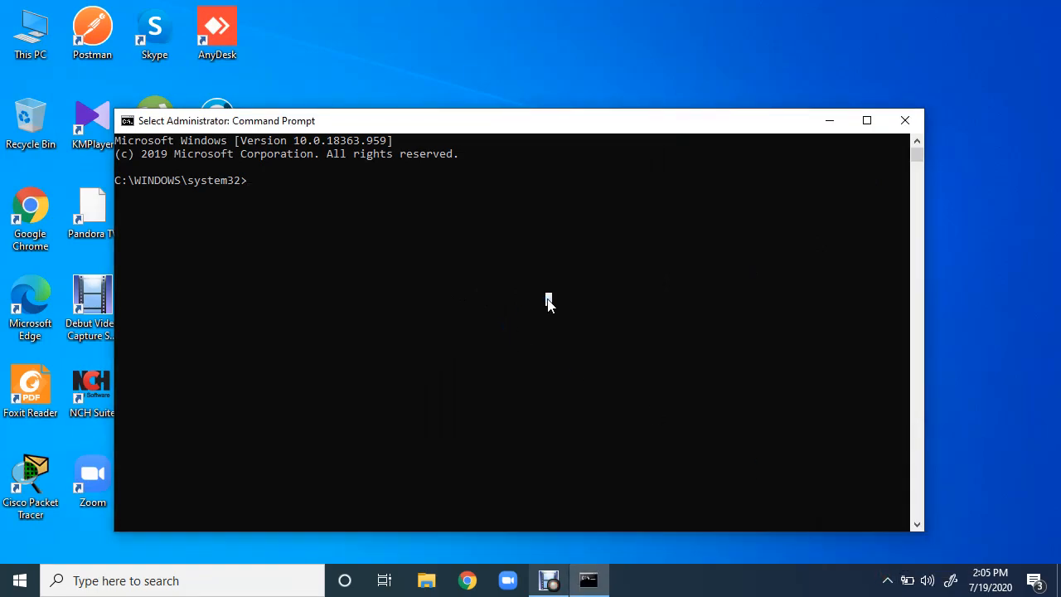
type("net stop a")
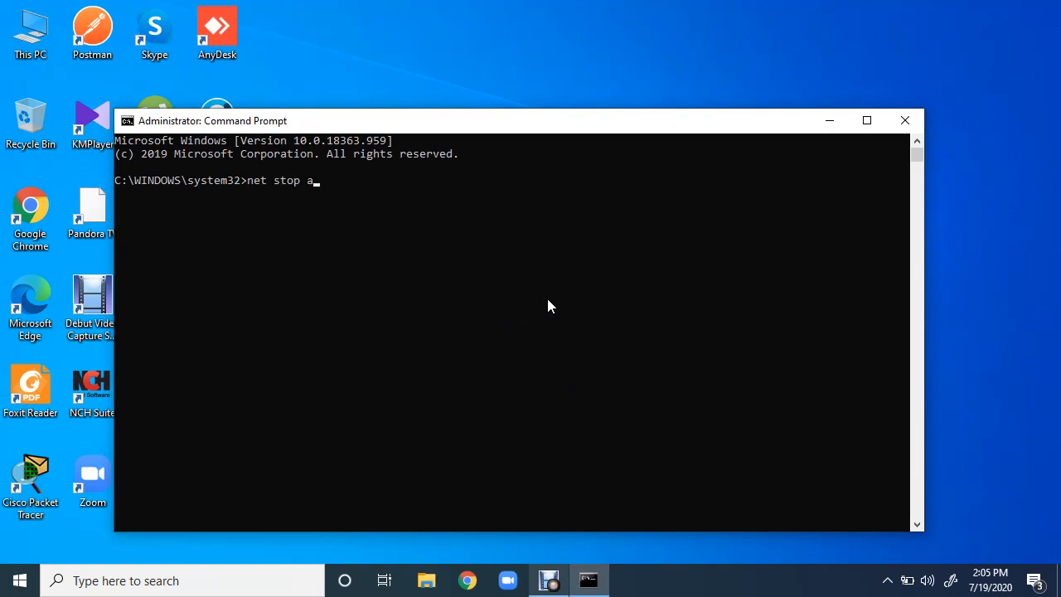
key("enter")
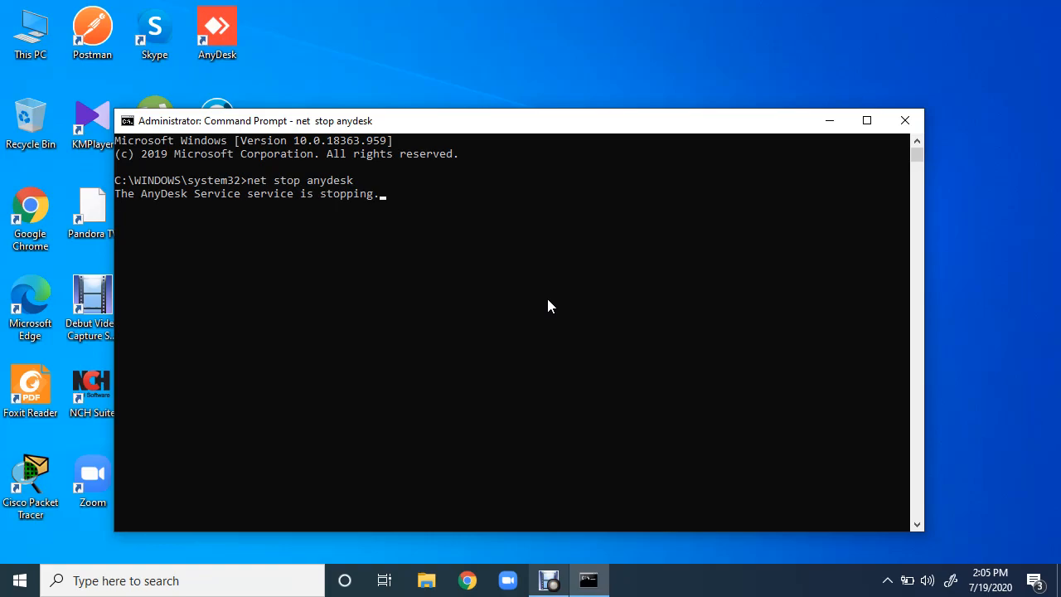
mouse_move(308, 229)
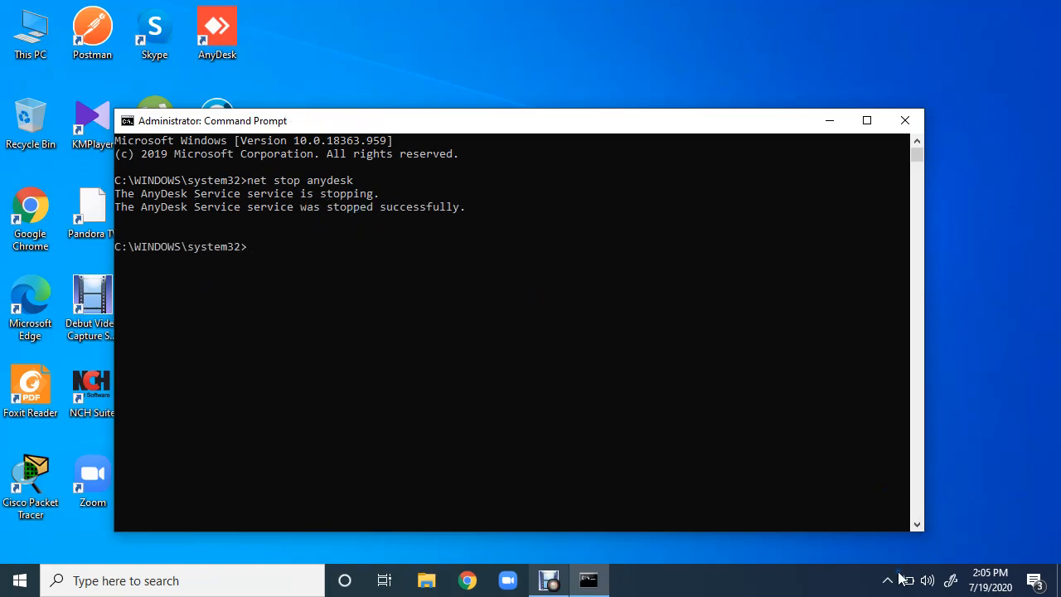
left_click(889, 581)
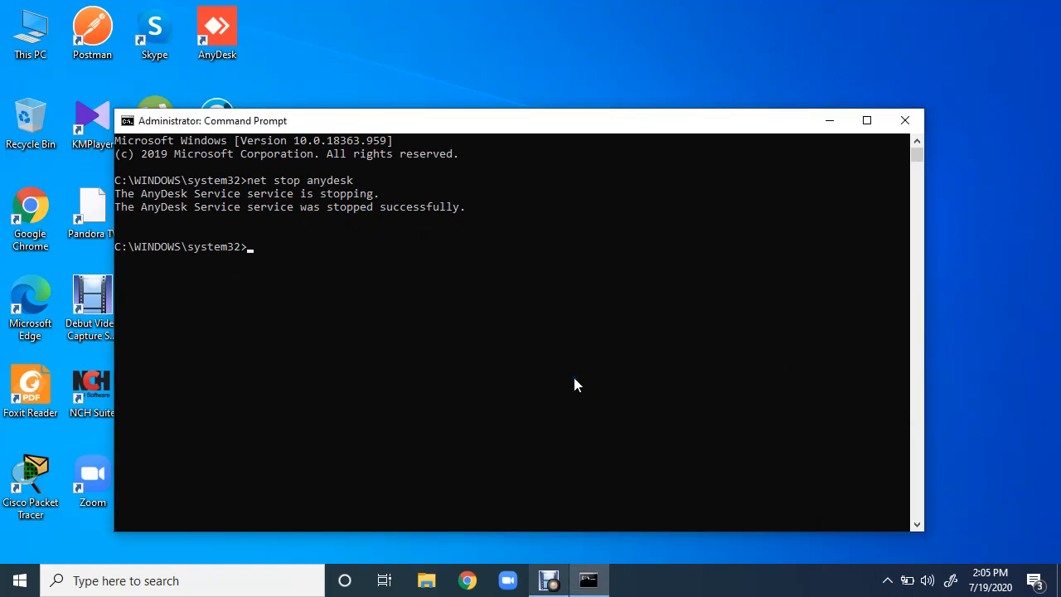
type("net stop anydesk")
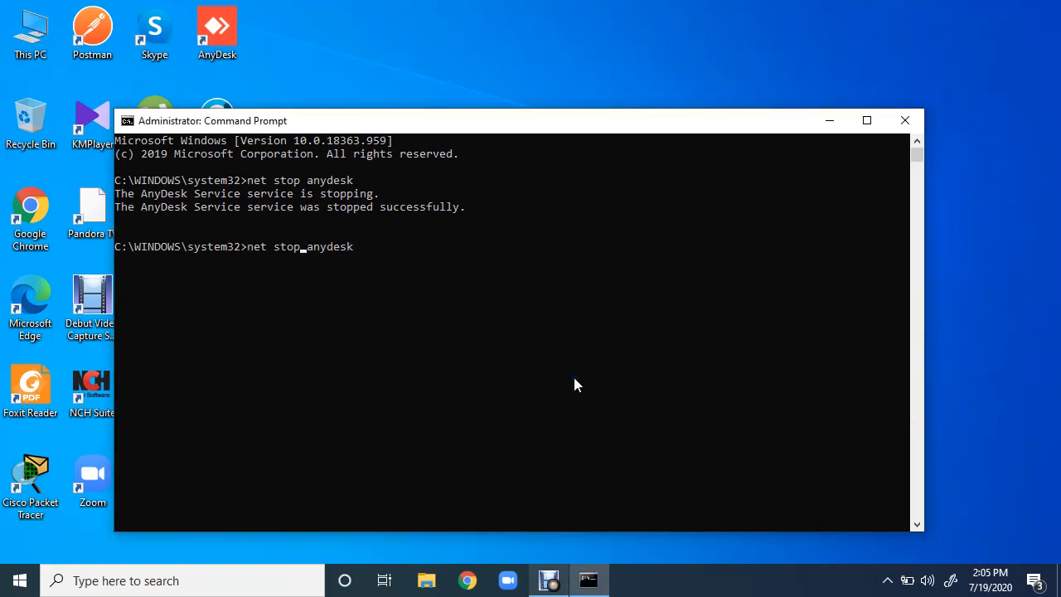
Start the AnyDesk service again with net start anydesk, reported successful
type("net start anydesk")
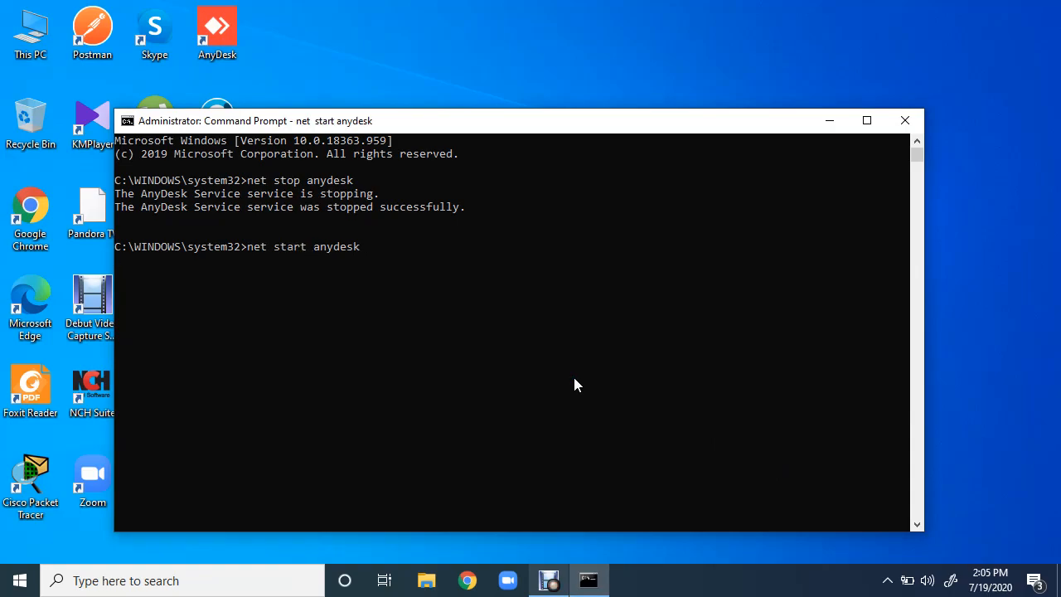
key("enter")
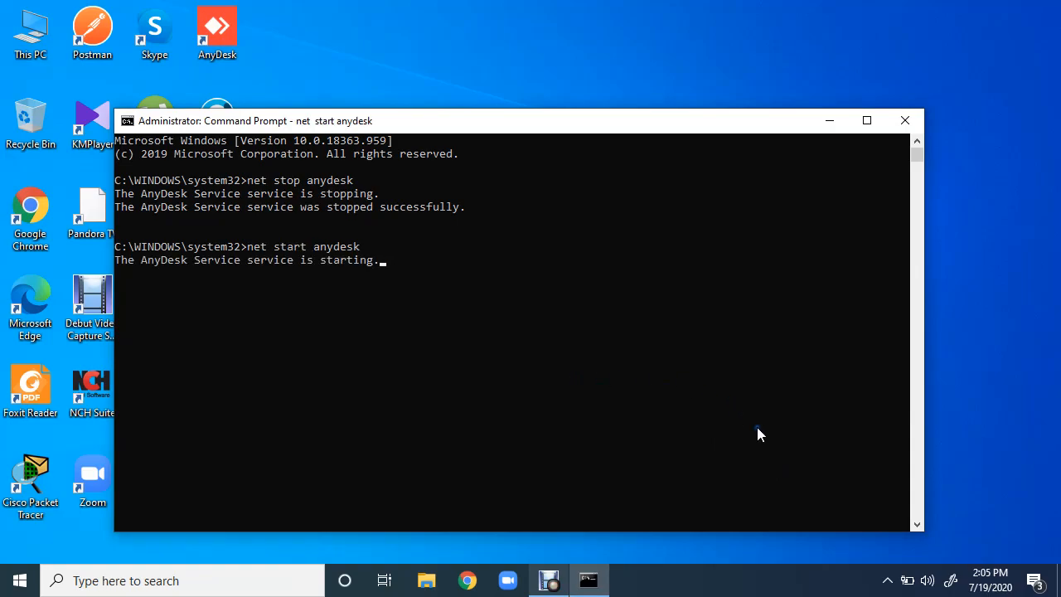
left_click(887, 581)
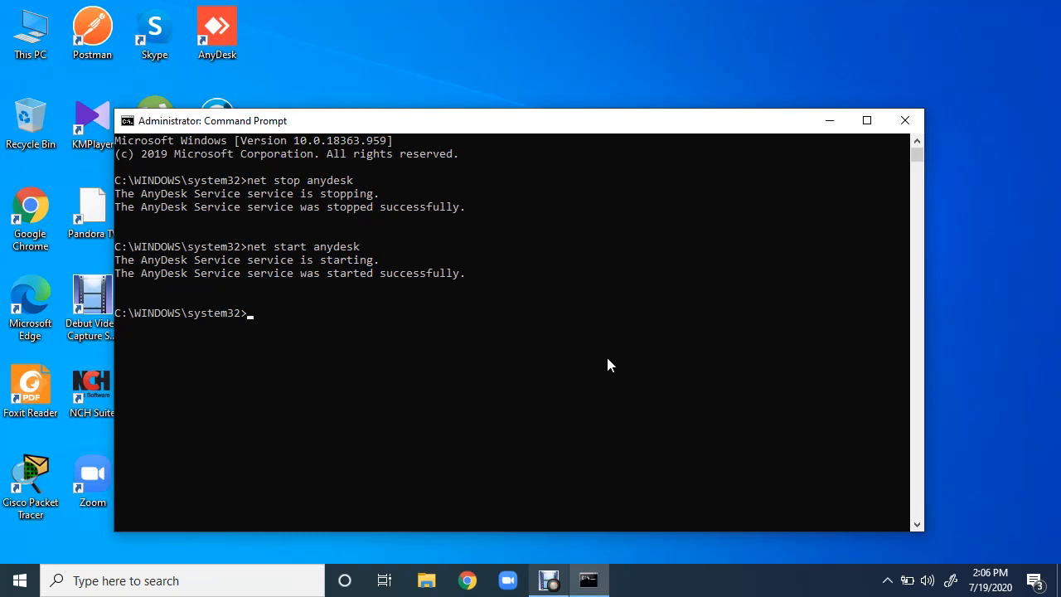
Run sc stop anydesk then sc start anydesk, showing STOP_PENDING and START_PENDING with a new PID
type("sc stop anydesk")
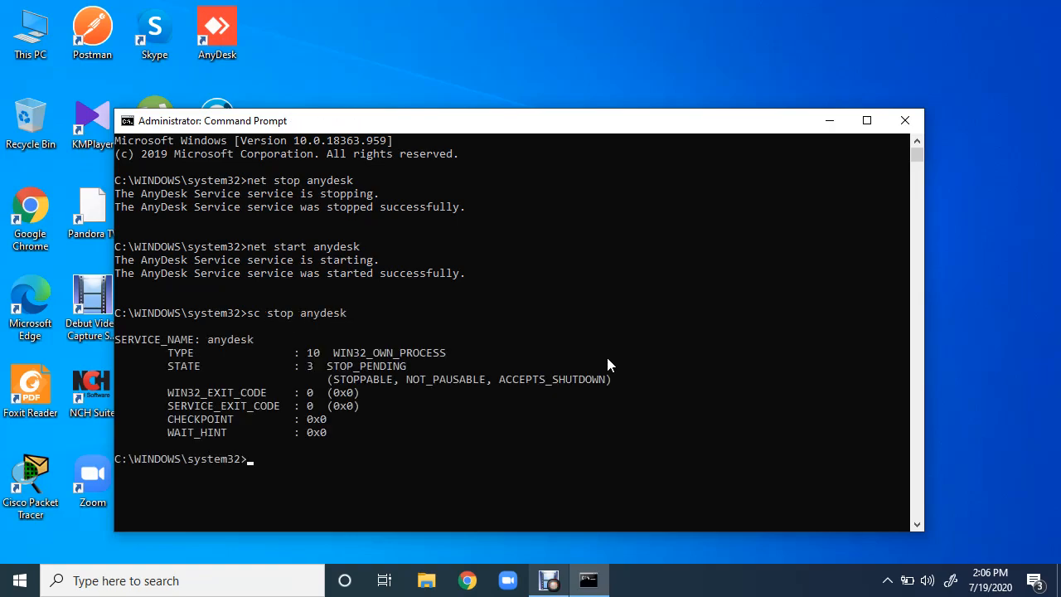
left_click(887, 581)
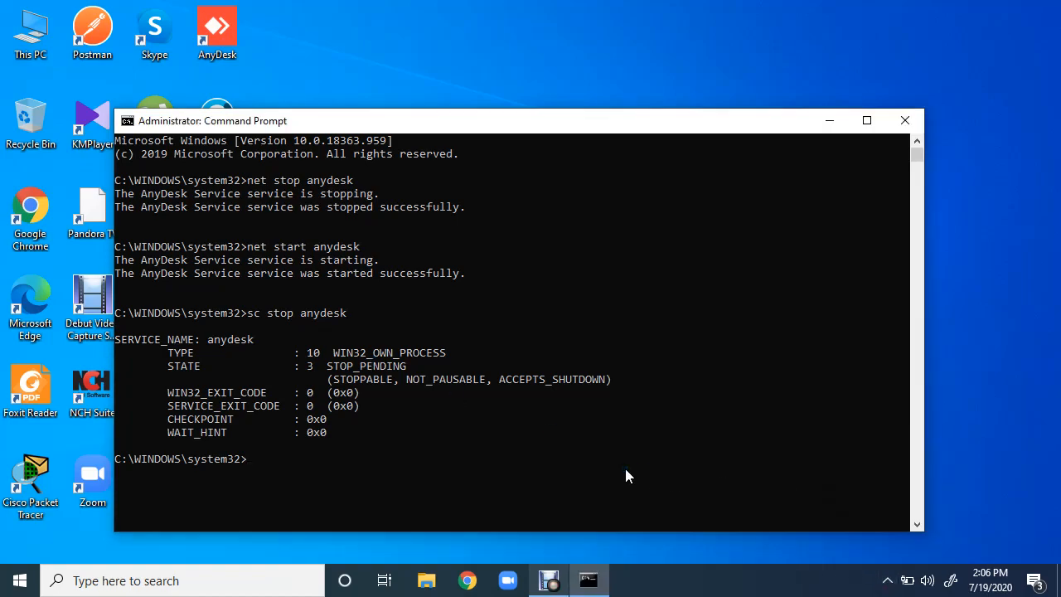
type("sc stop anydesk")
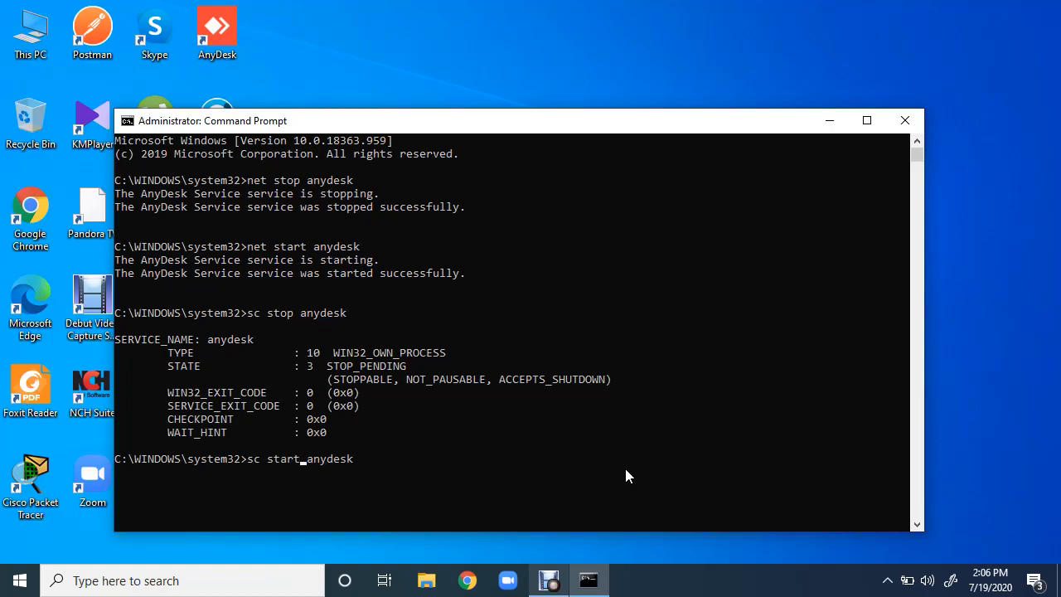
key("enter")
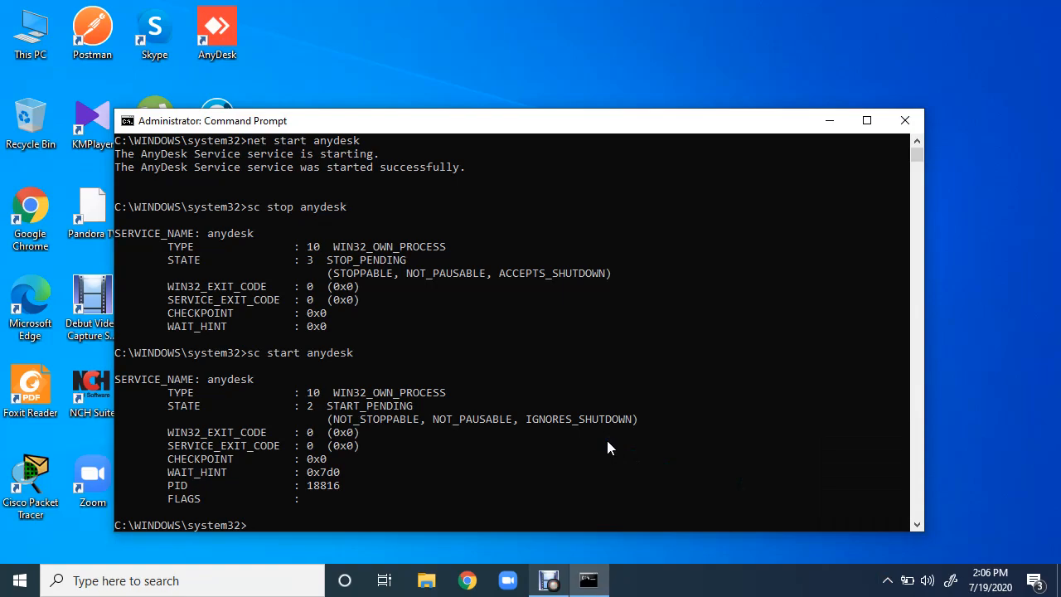
Run net and sc with no arguments to show their syntax and usage help
type("net")
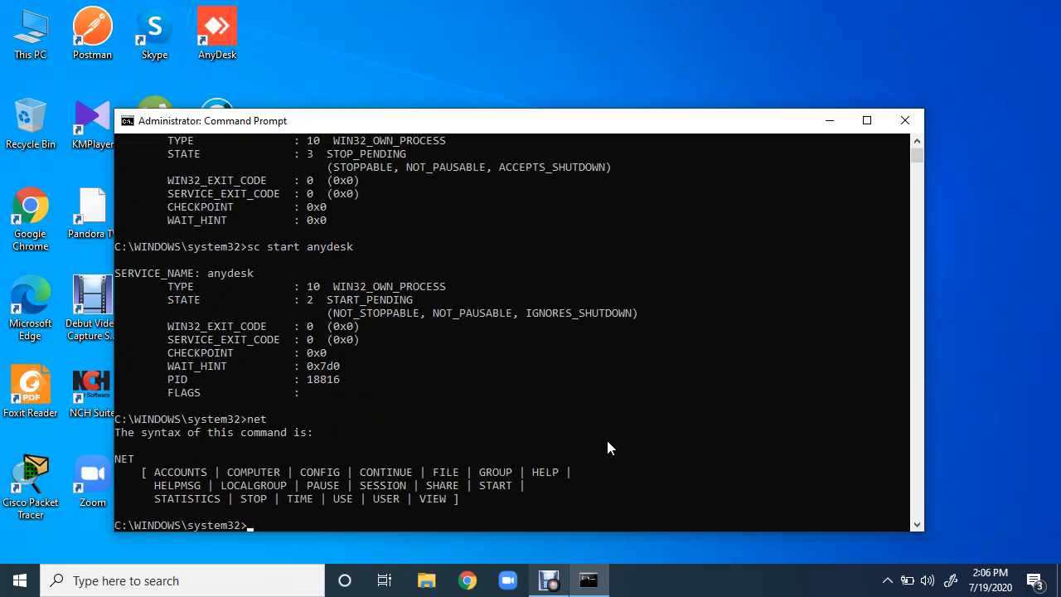
mouse_move(445, 459)
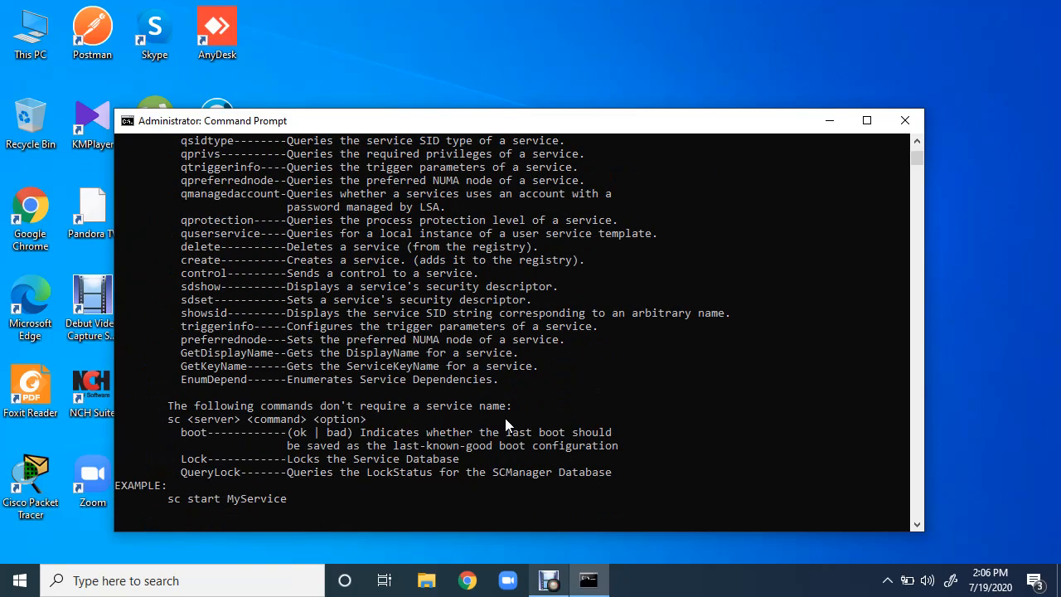
scroll("down", 3)
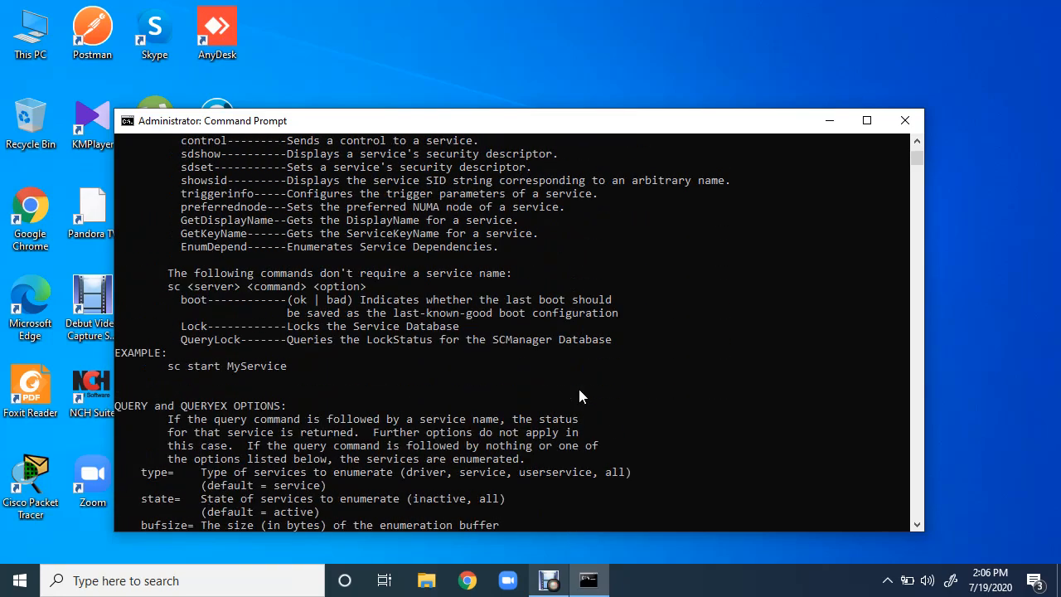